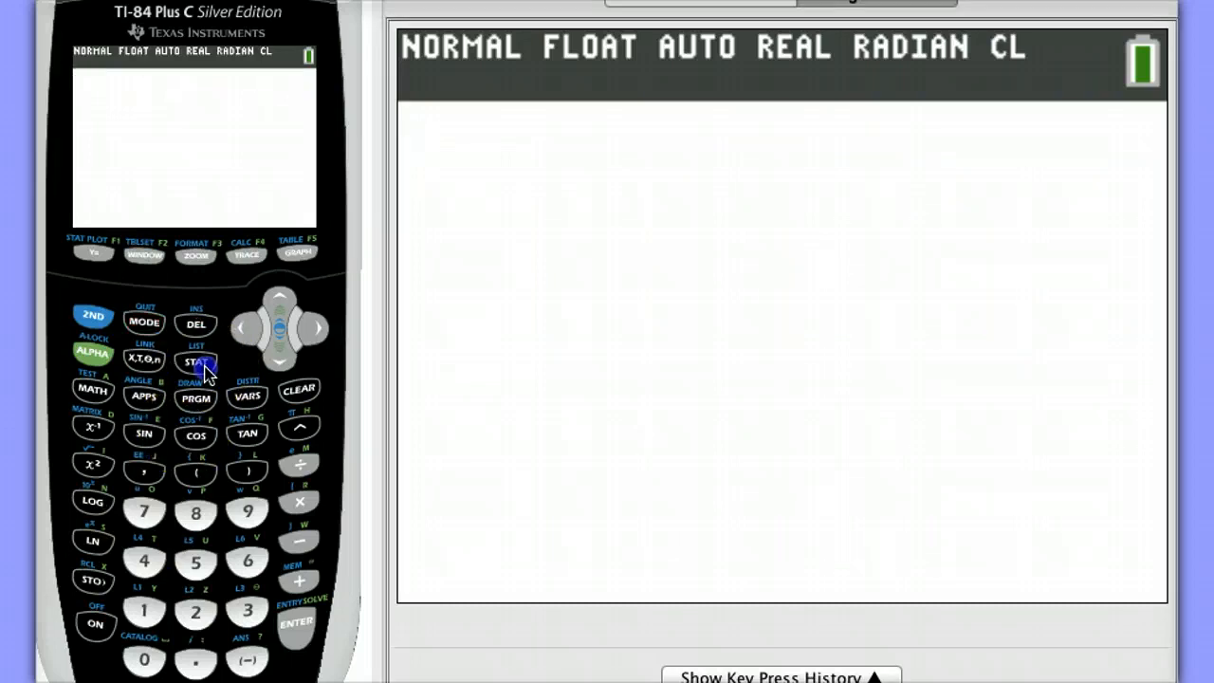
Open the list editor to view the paired data stored in L1 and L2
left_click(296, 623)
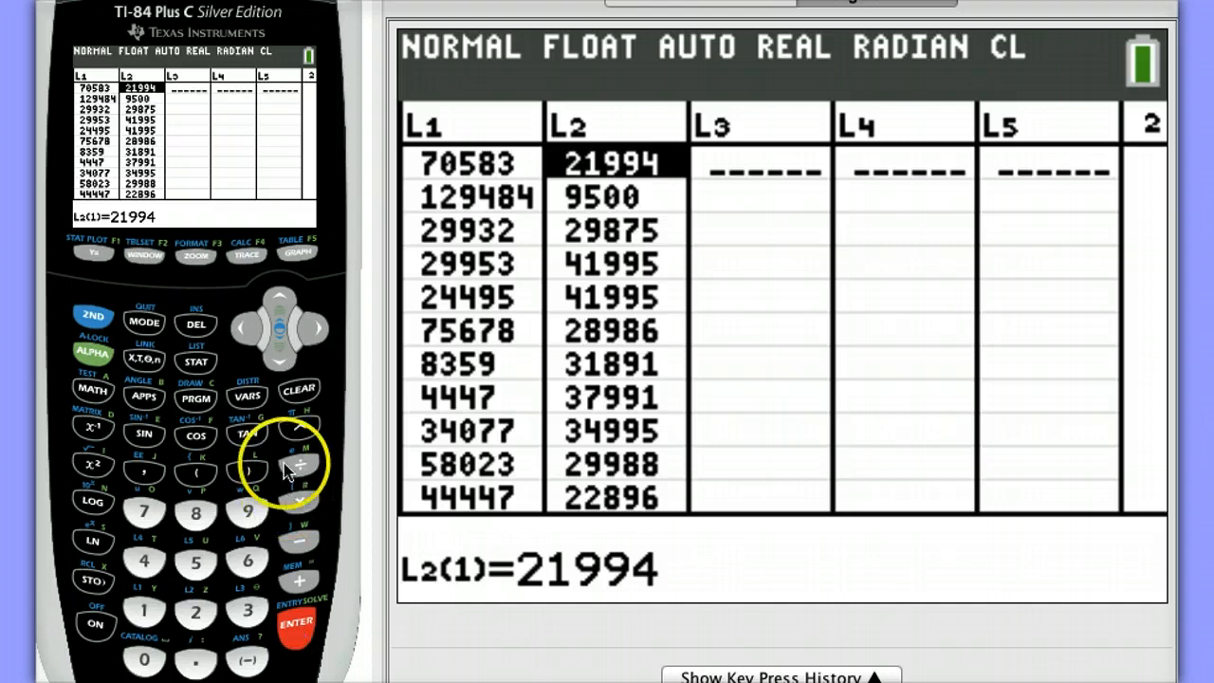
mouse_move(206, 375)
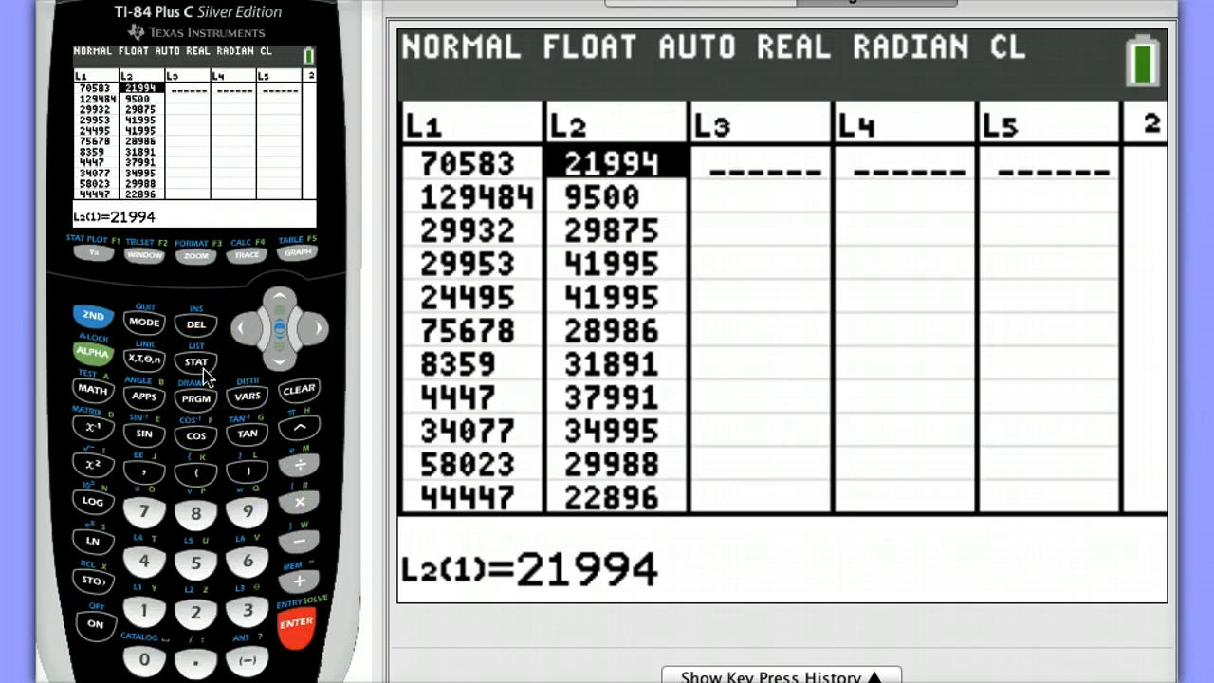
Begin a LinReg(a+bx) command from the STAT CALC menu with L1 as the x-list
left_click(196, 361)
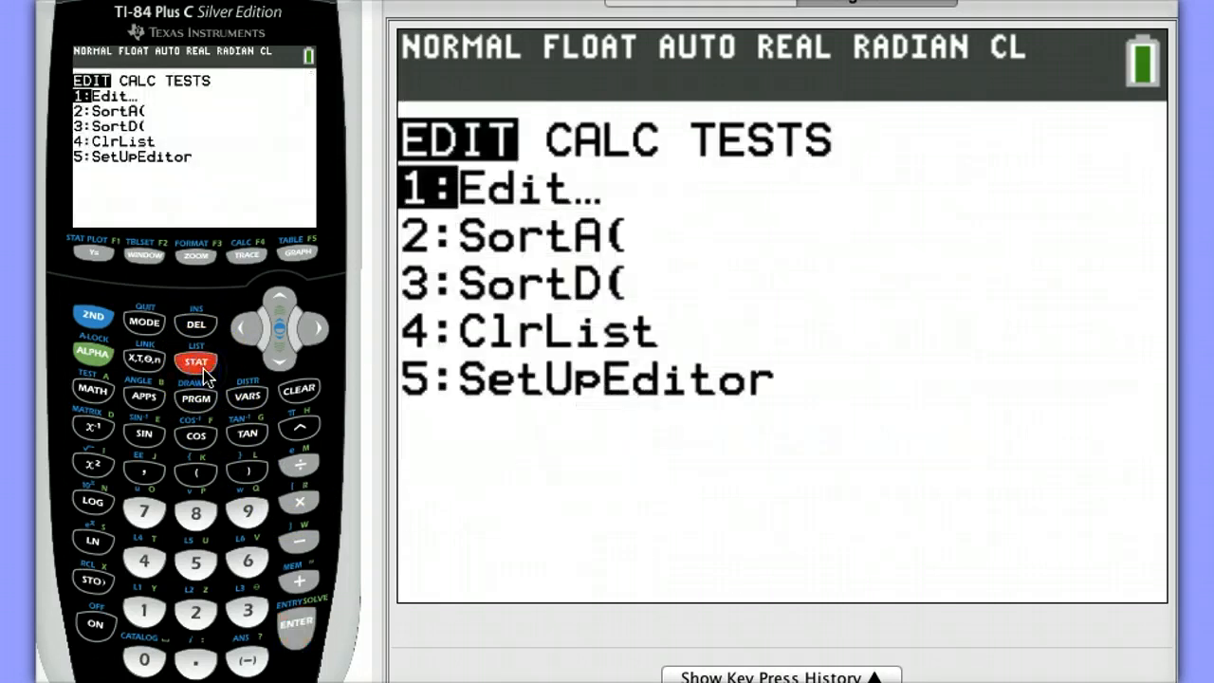
left_click(315, 328)
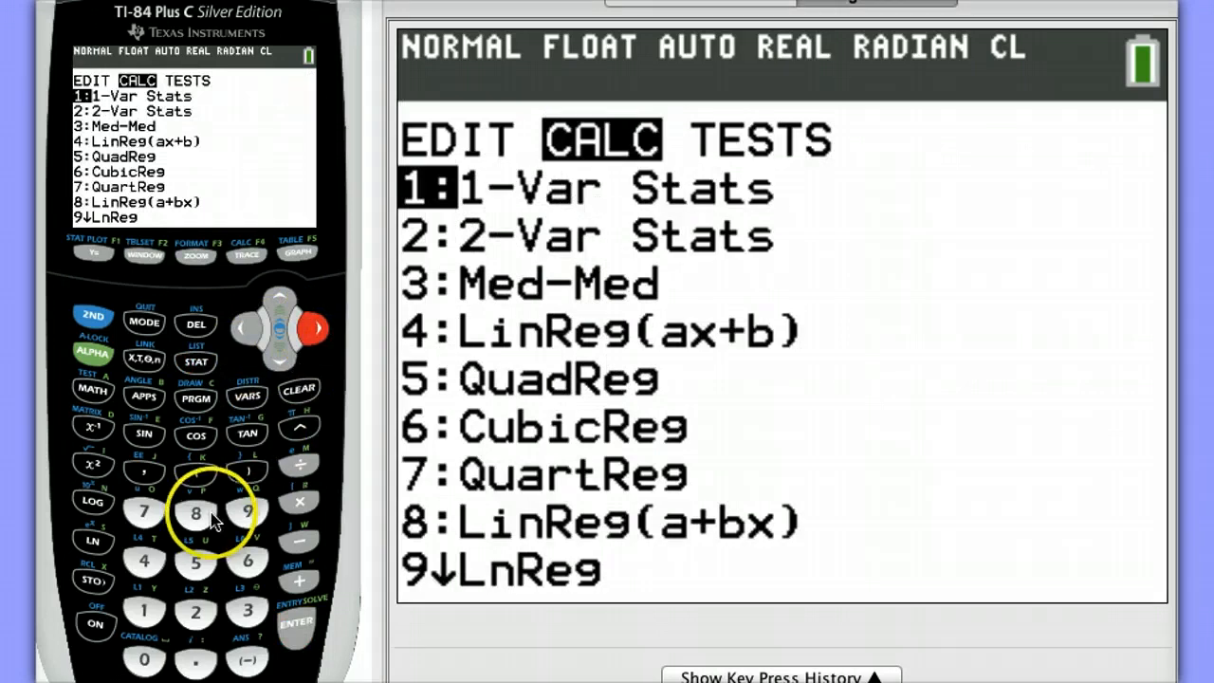
mouse_move(199, 526)
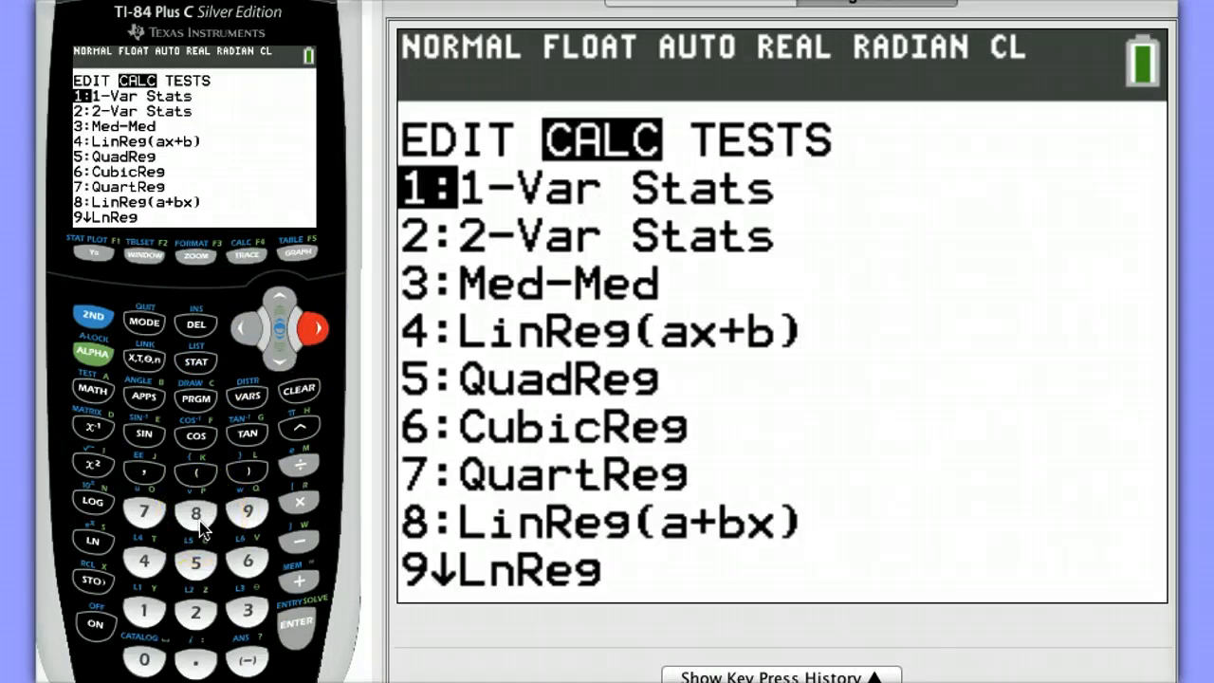
mouse_move(422, 346)
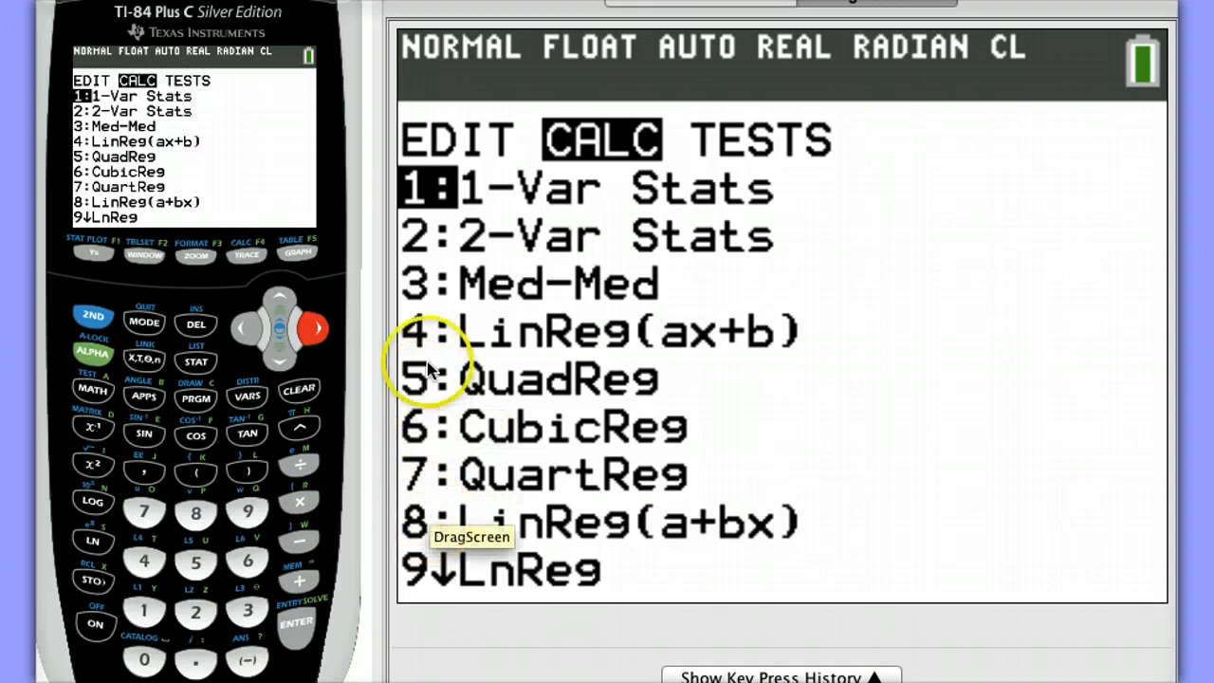
mouse_move(408, 328)
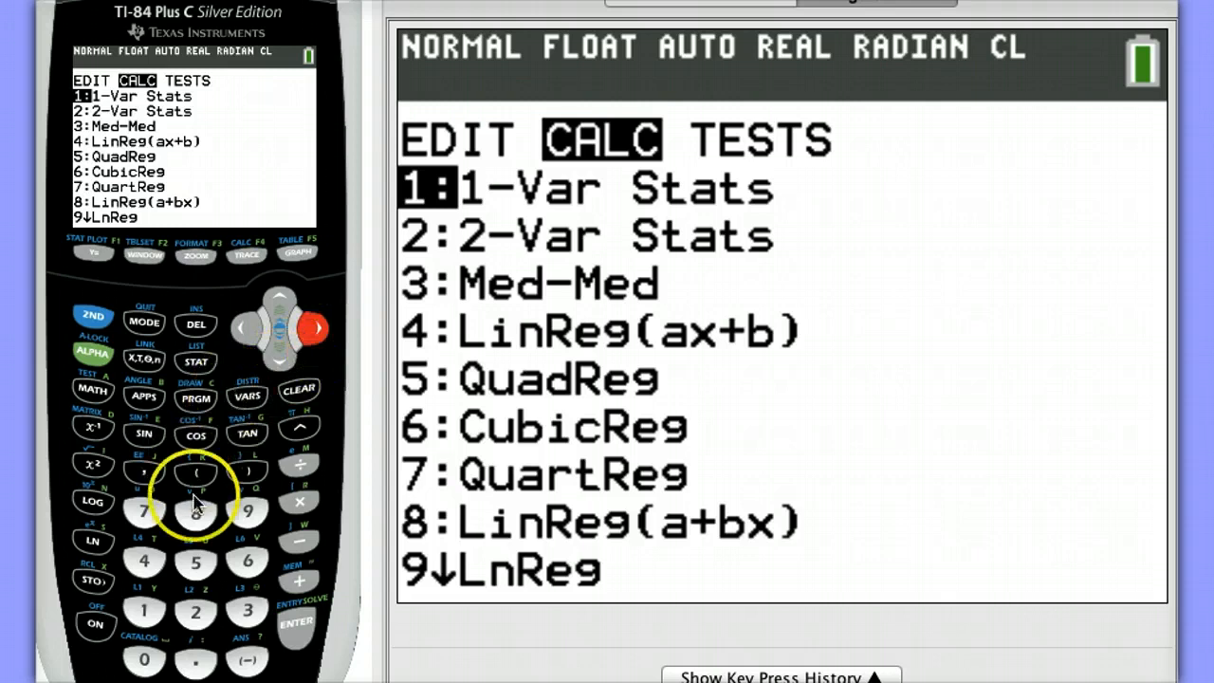
left_click(196, 511)
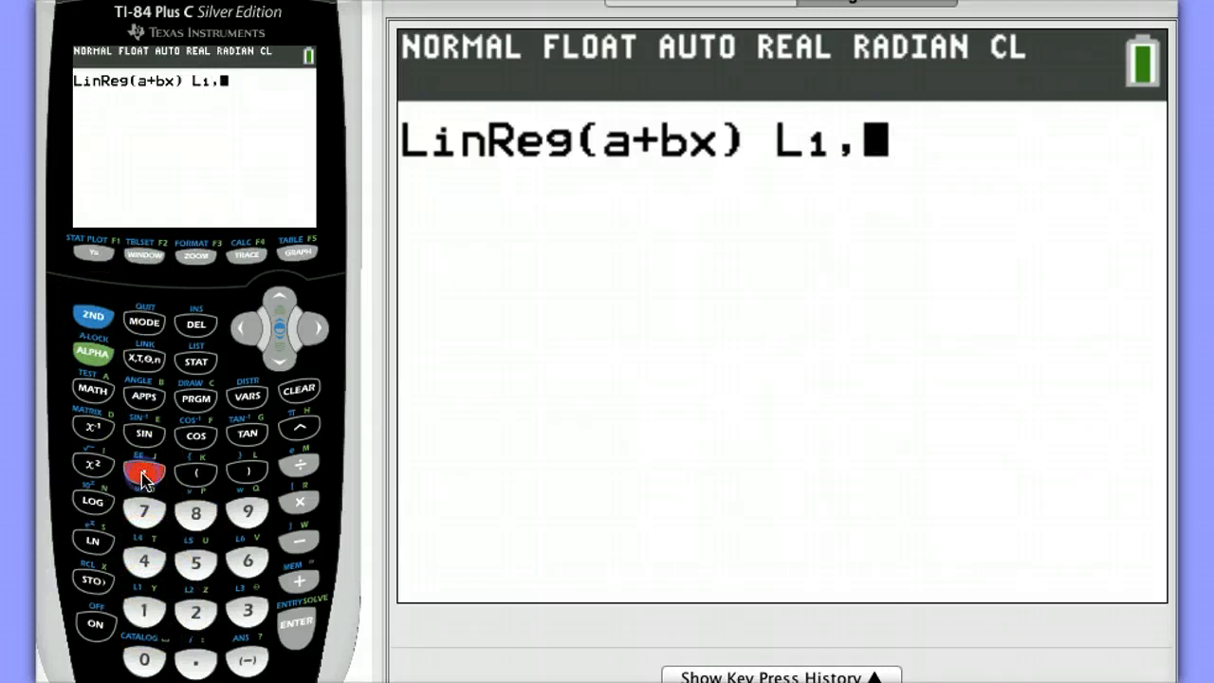
Complete LinReg(a+bx) L1, L2, Y1 and run it, getting a=38257.13507, b=-.1629185531
left_click(92, 315)
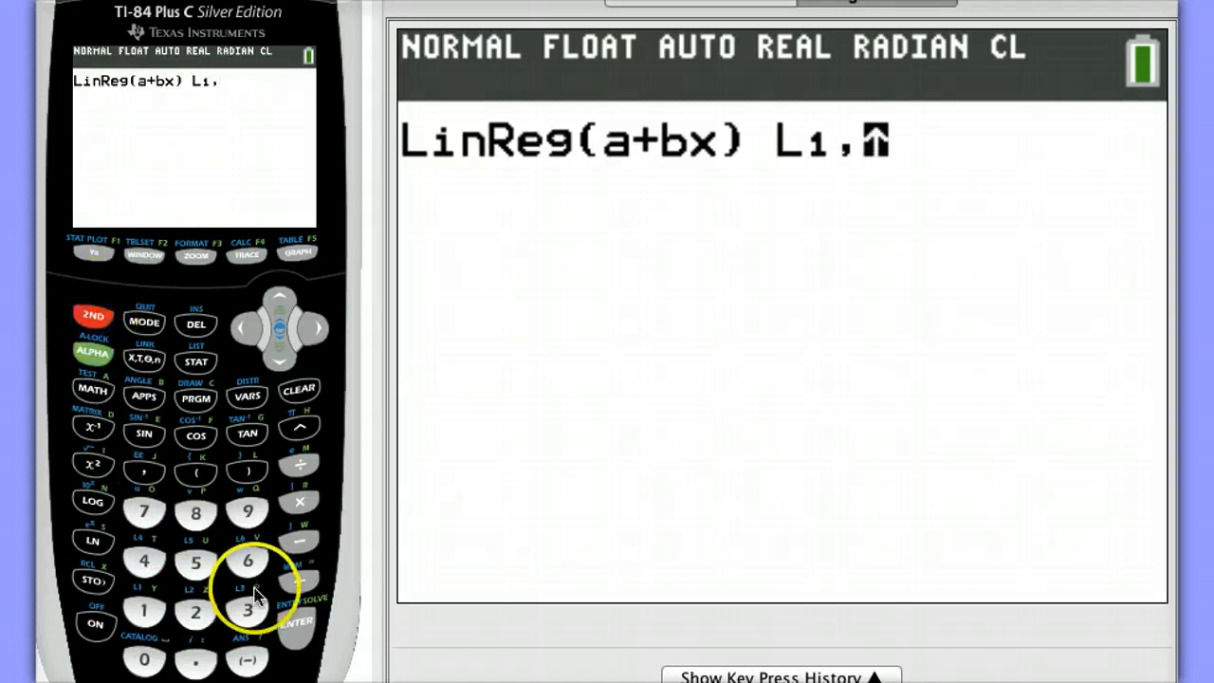
left_click(196, 609)
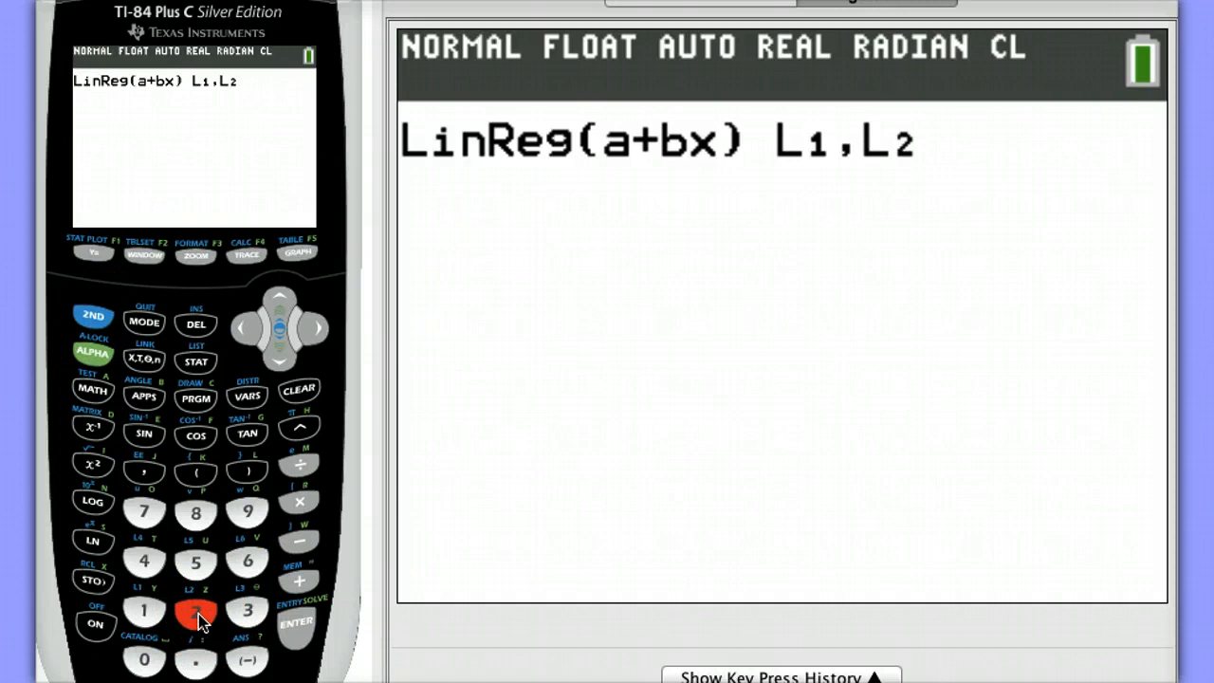
left_click(144, 472)
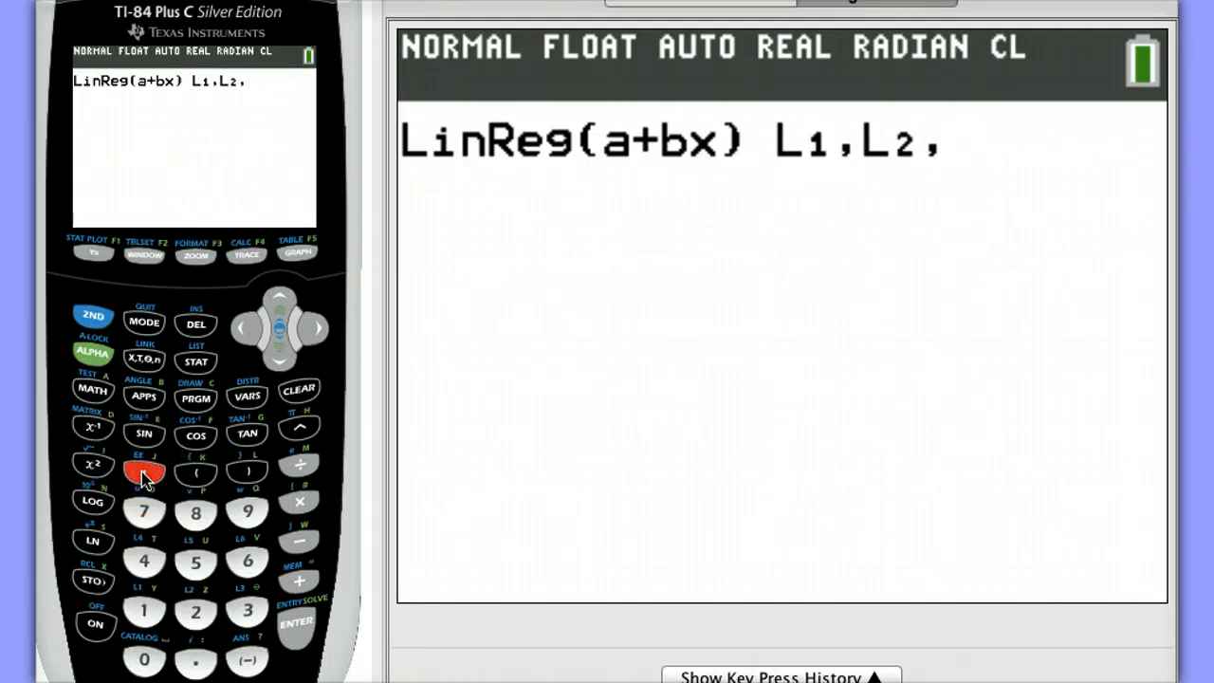
left_click(247, 395)
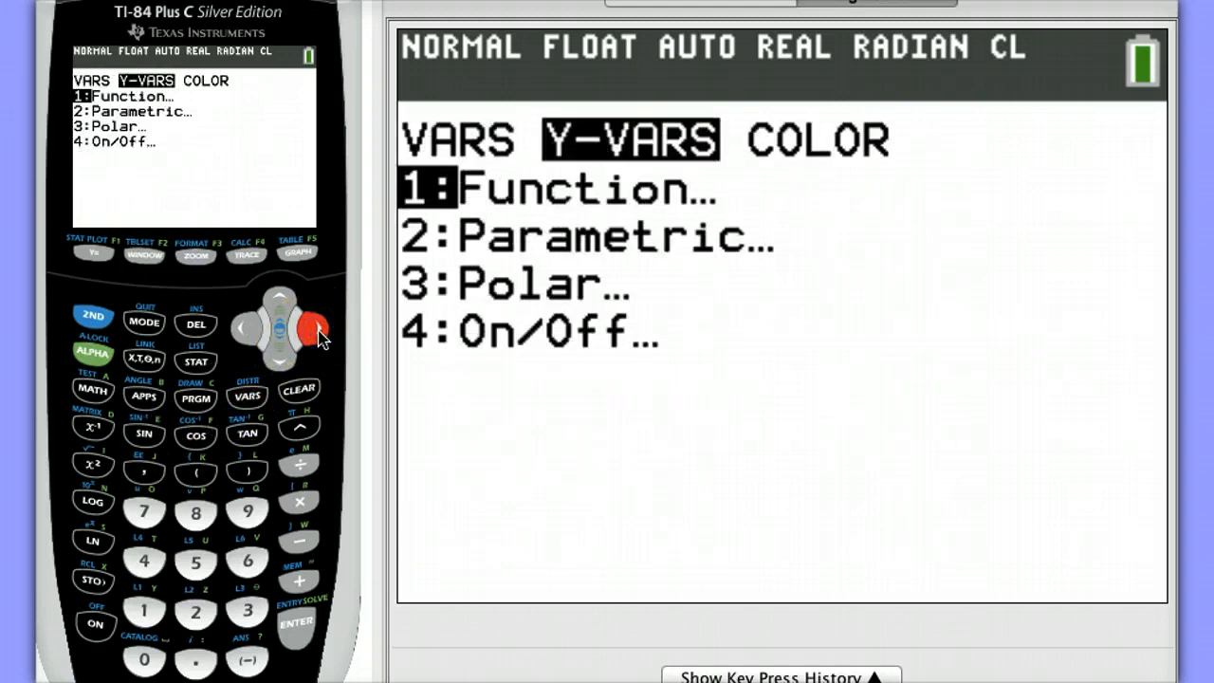
left_click(296, 623)
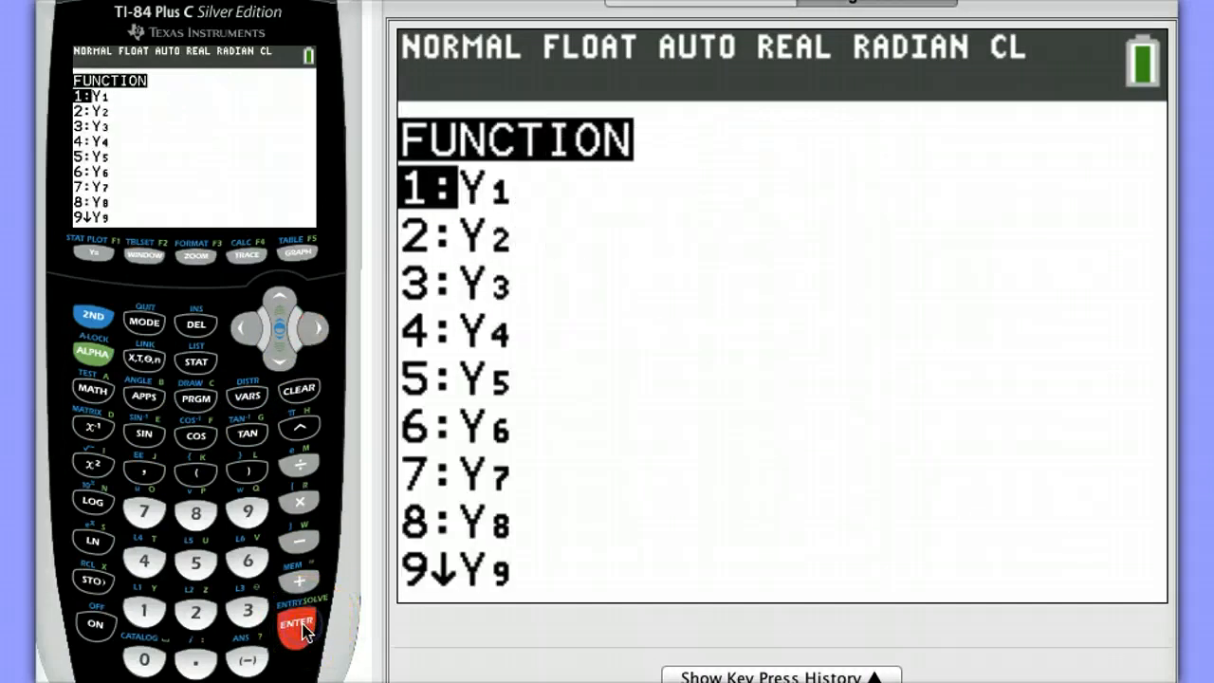
left_click(297, 624)
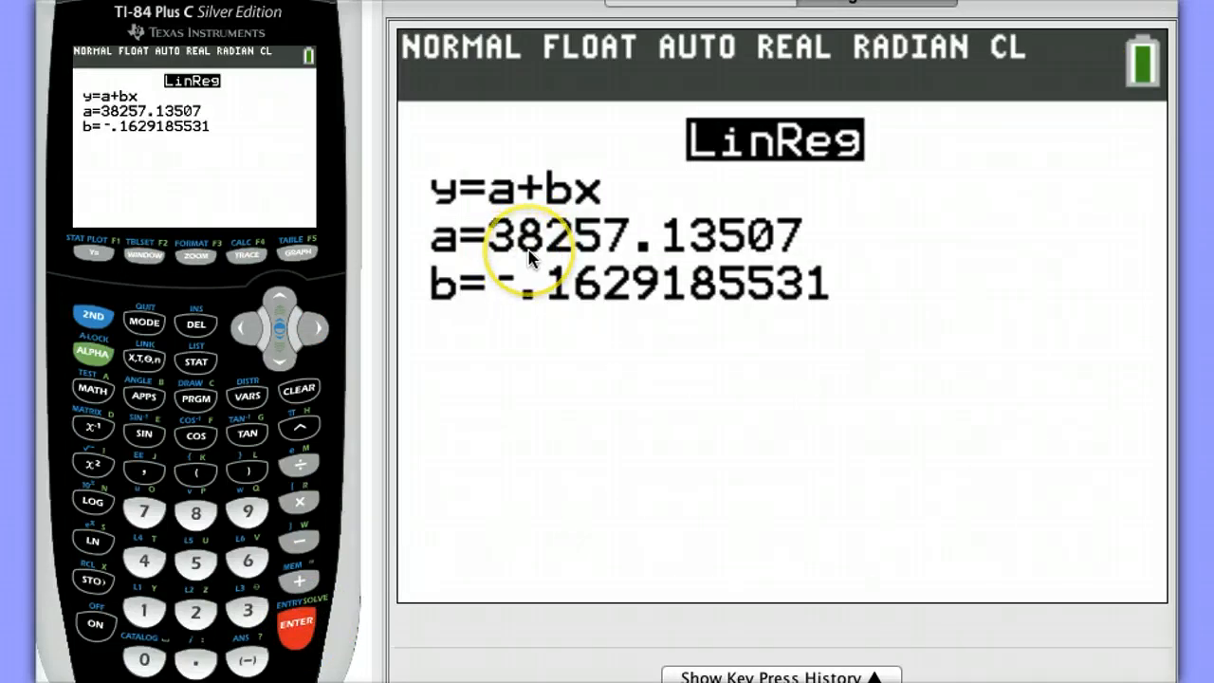
mouse_move(323, 366)
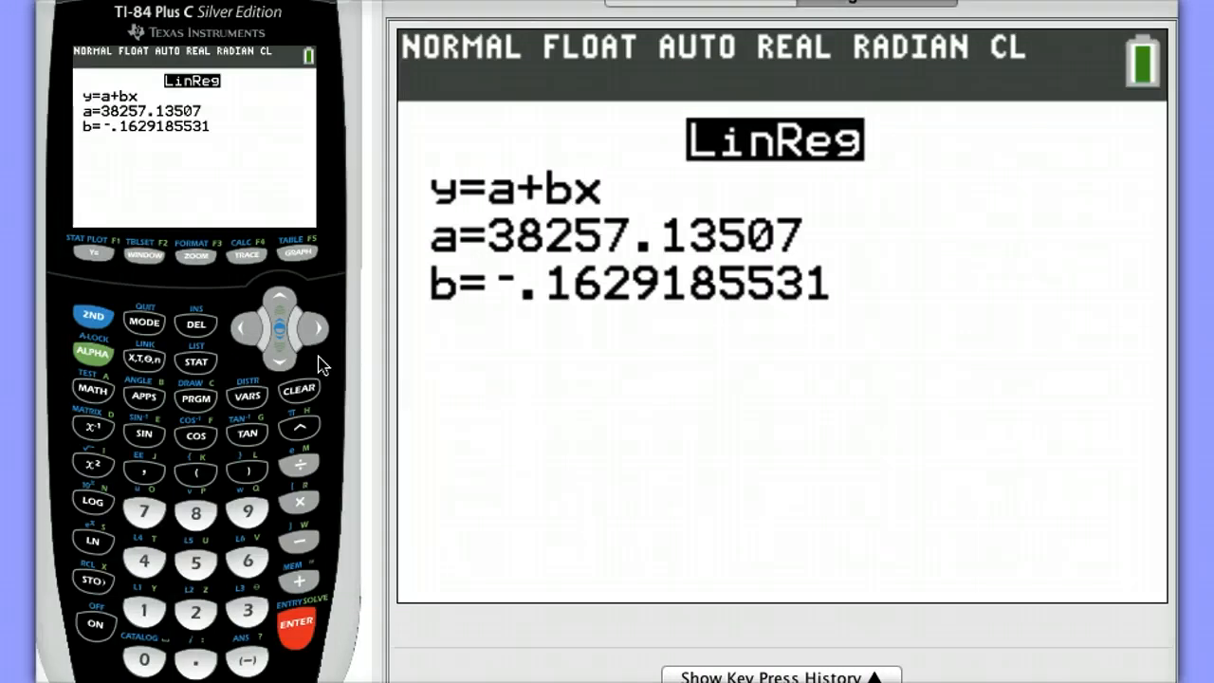
Set STAT DIAGNOSTICS and STAT WIZARDS to ON in MODE, then quit to the home screen
left_click(92, 315)
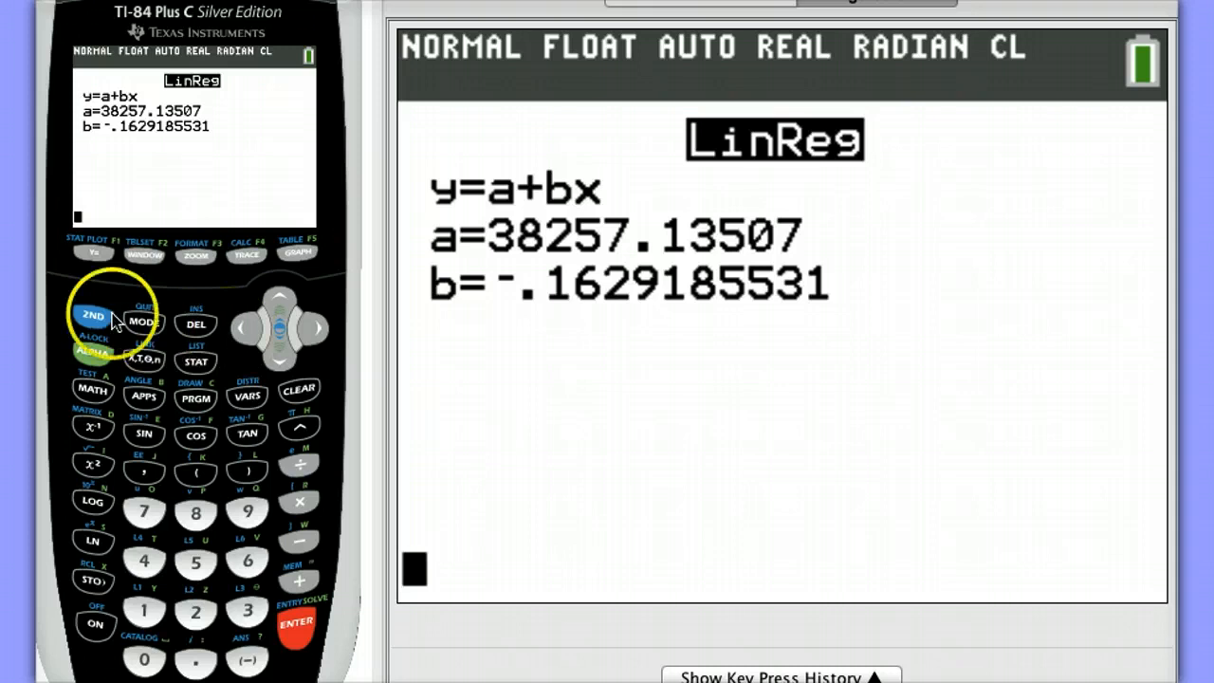
left_click(143, 321)
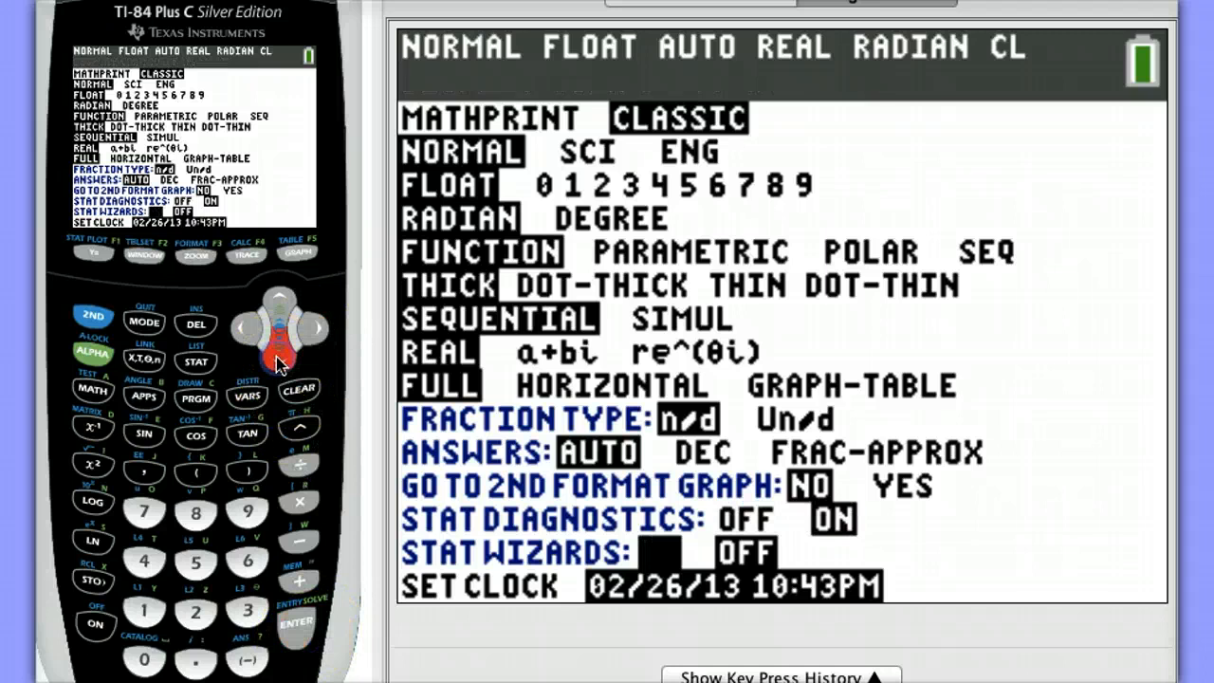
left_click(296, 622)
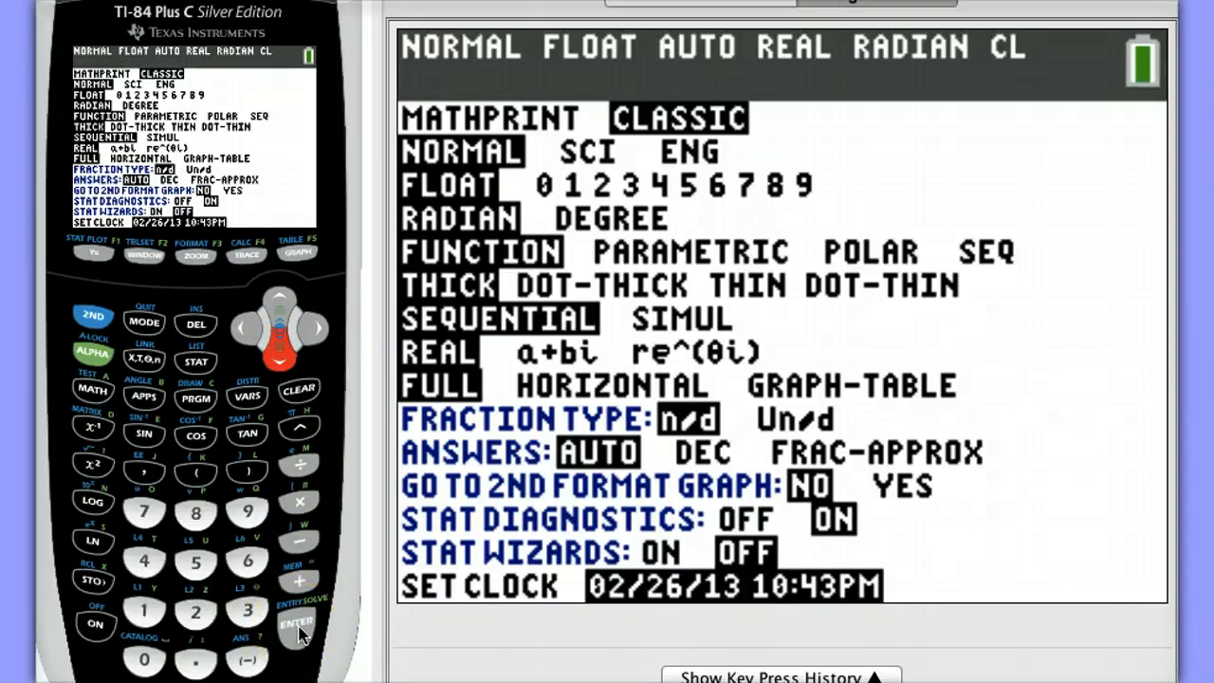
left_click(92, 316)
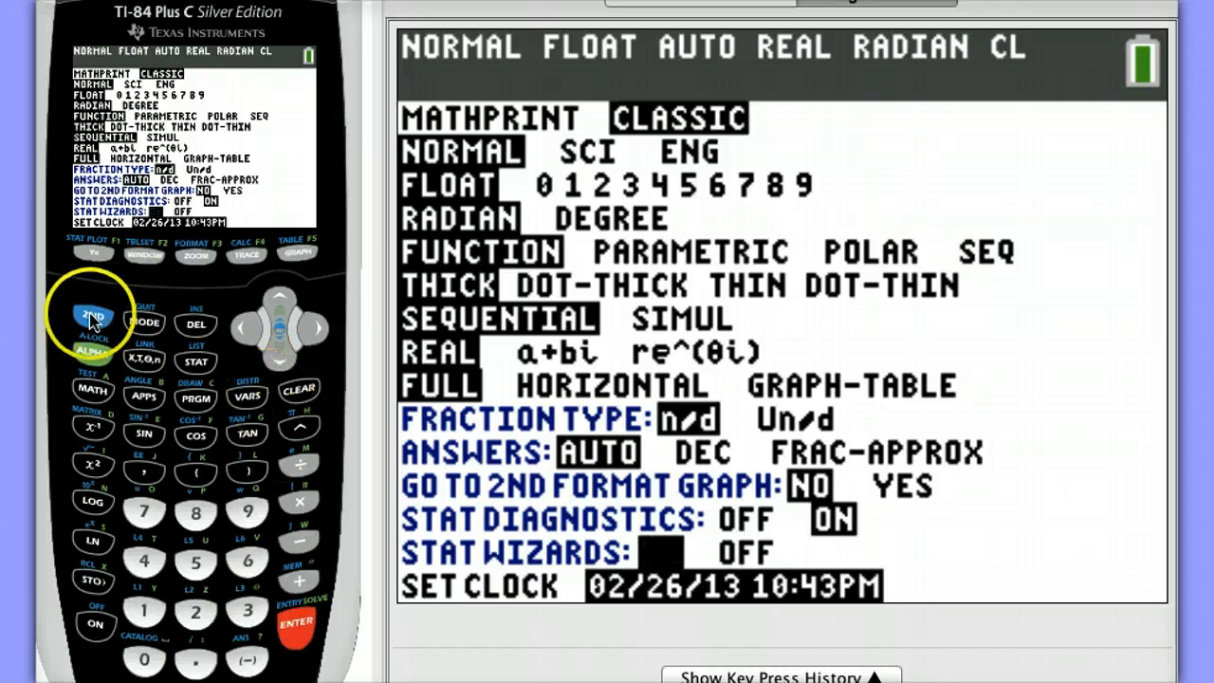
left_click(144, 323)
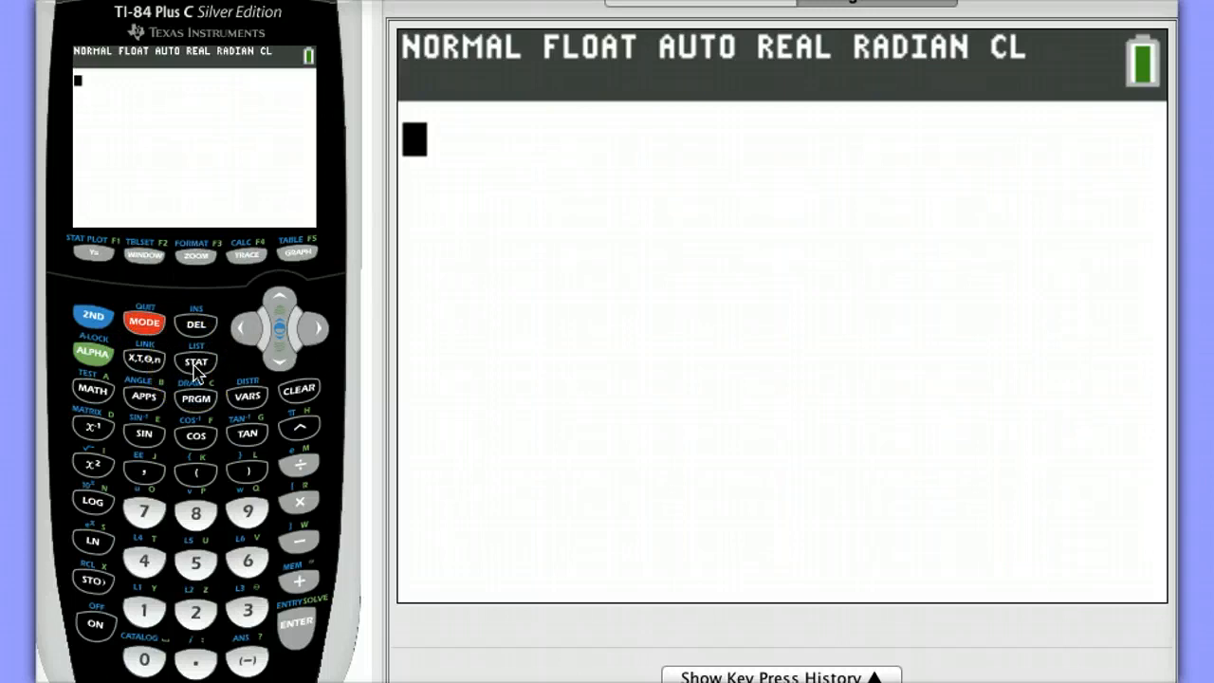
Rerun LinReg(a+bx) via the wizard storing to Y1, showing r²=.664247901 and r=-.8150140496
left_click(196, 361)
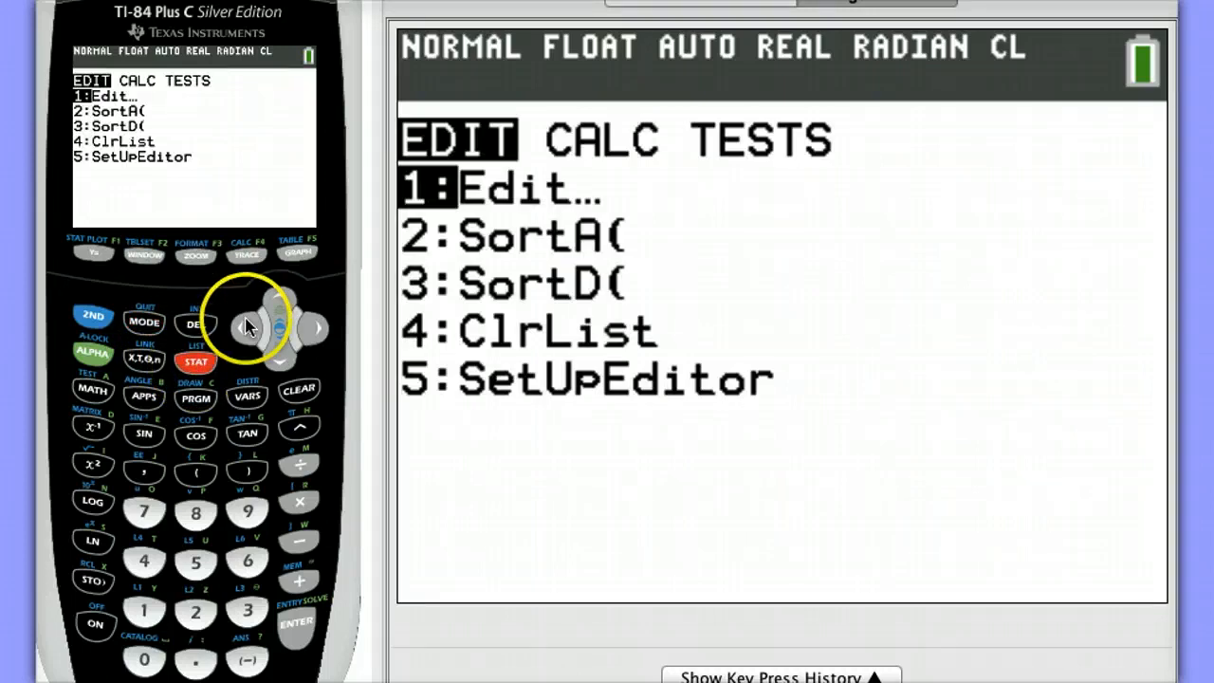
left_click(317, 327)
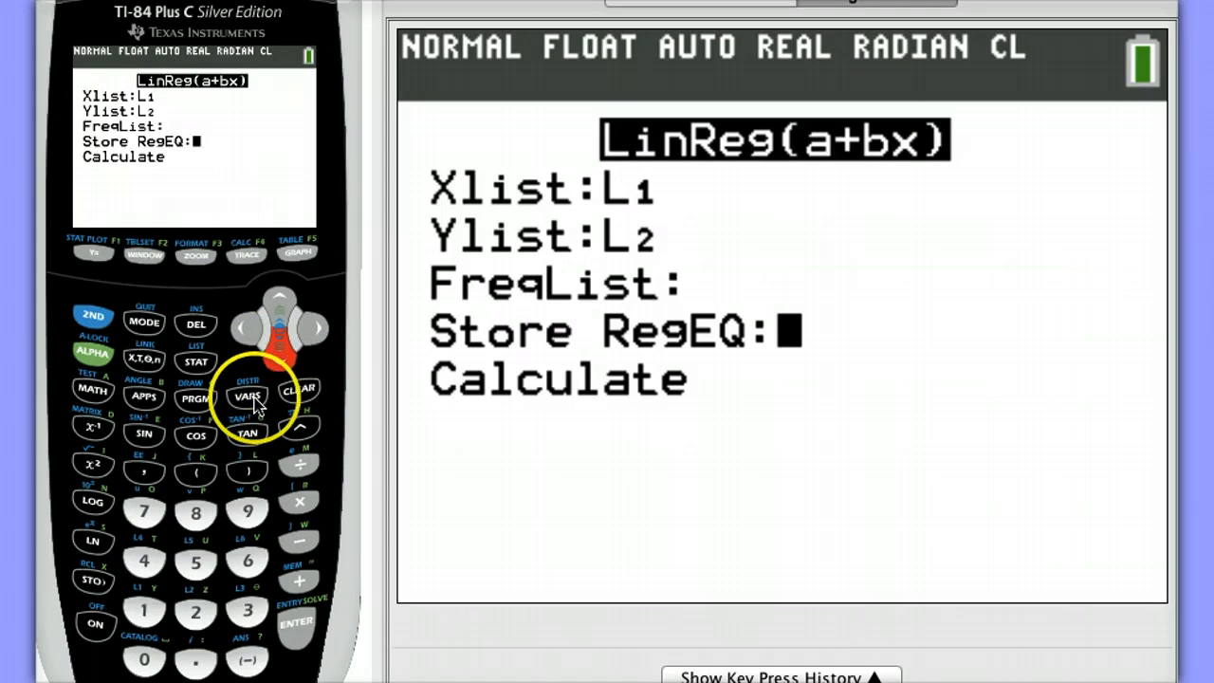
left_click(247, 397)
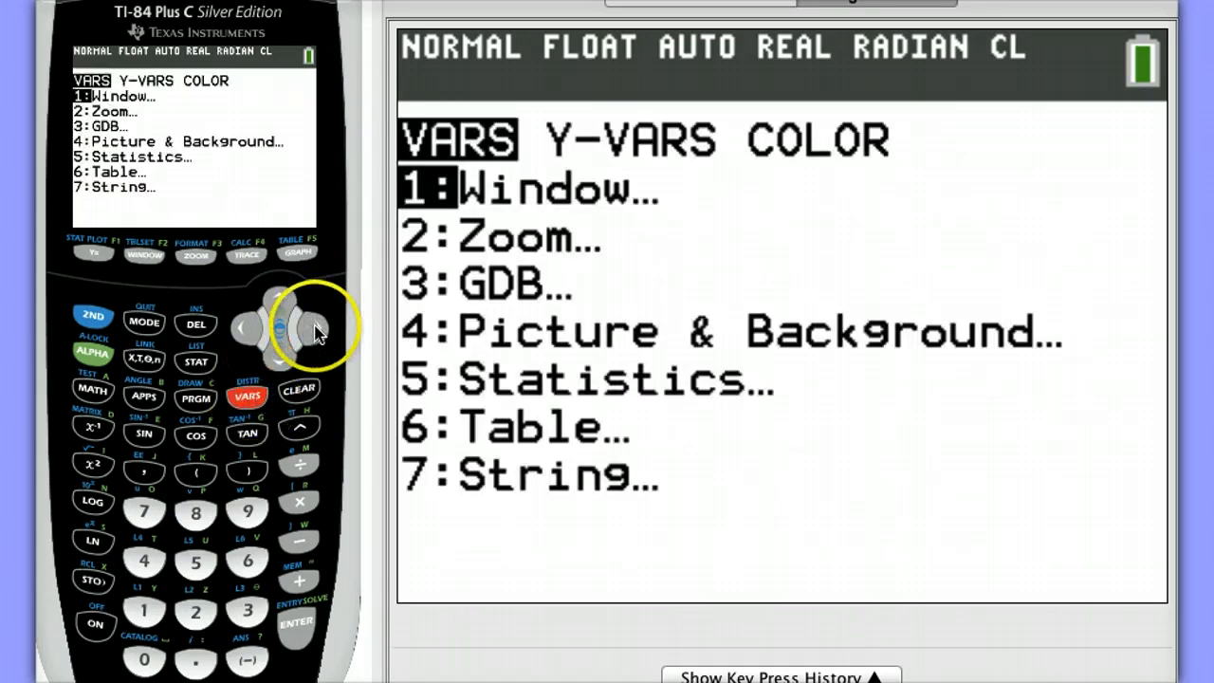
left_click(296, 625)
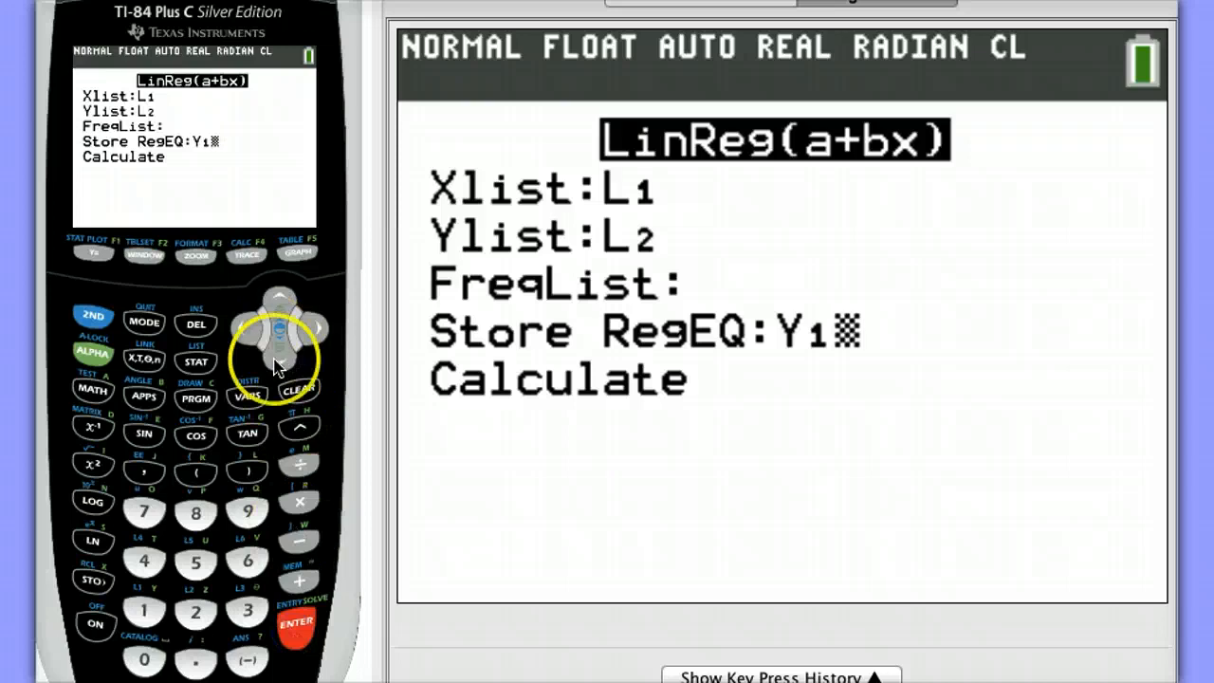
left_click(296, 622)
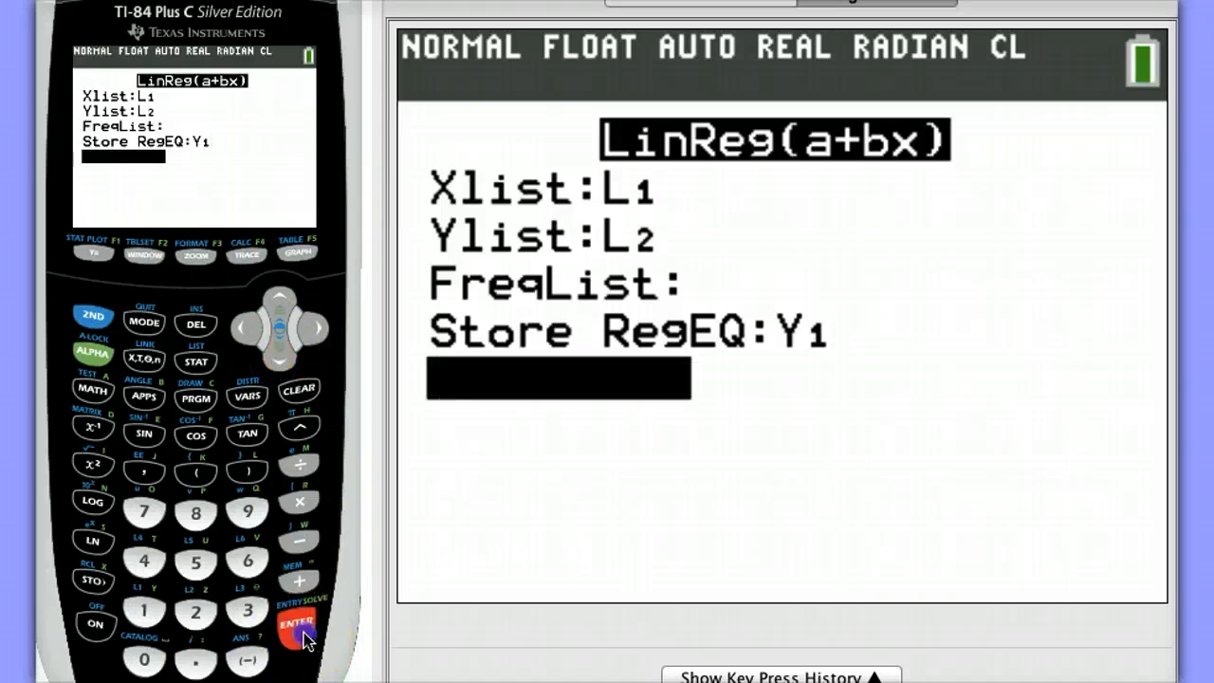
left_click(297, 623)
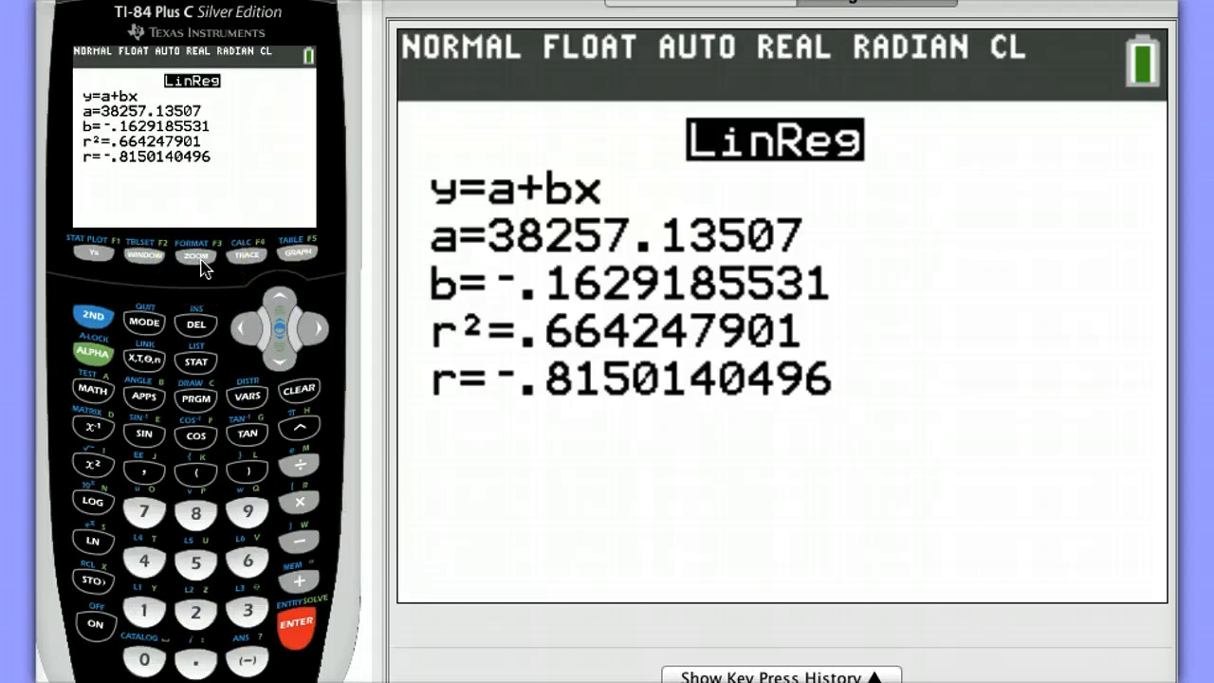
Use ZoomStat to draw the L1/L2 scatter points with the Y1 regression line
left_click(196, 254)
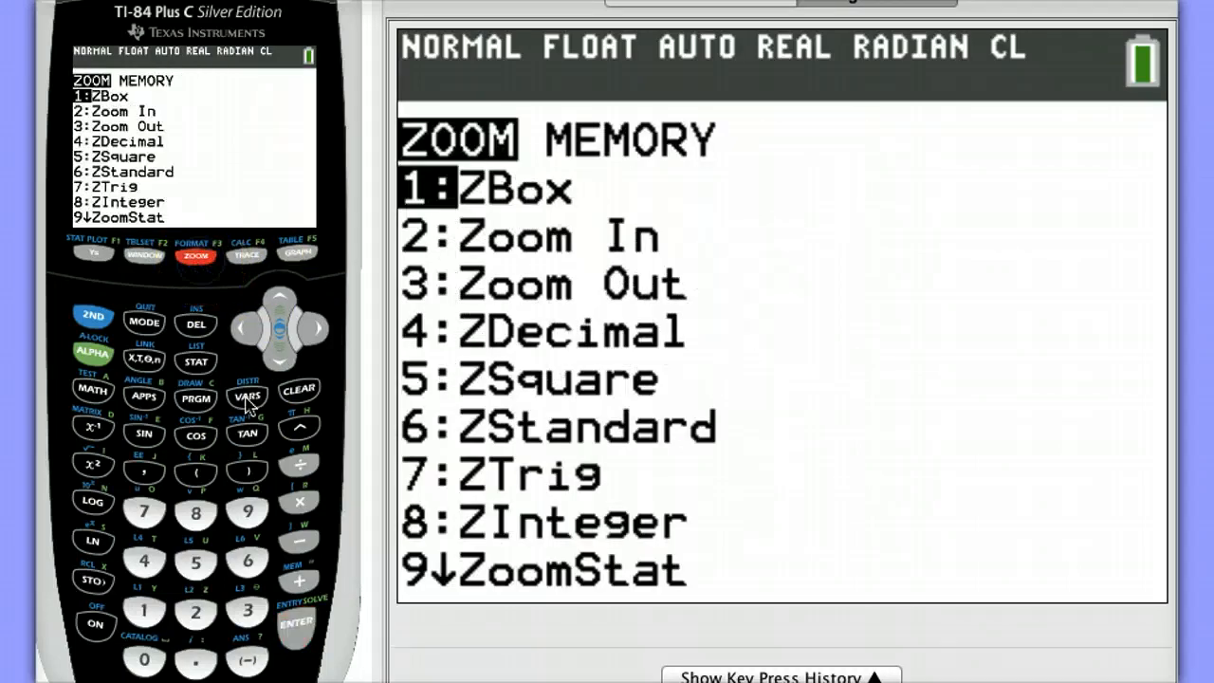
left_click(246, 512)
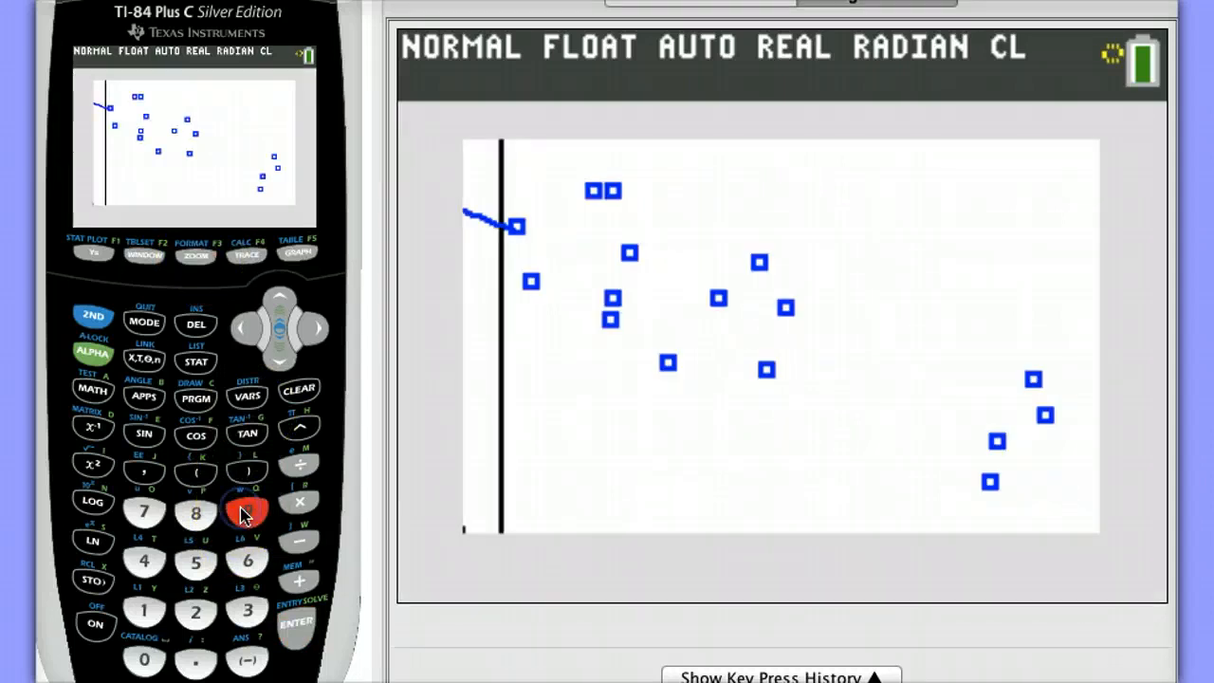
left_click(246, 512)
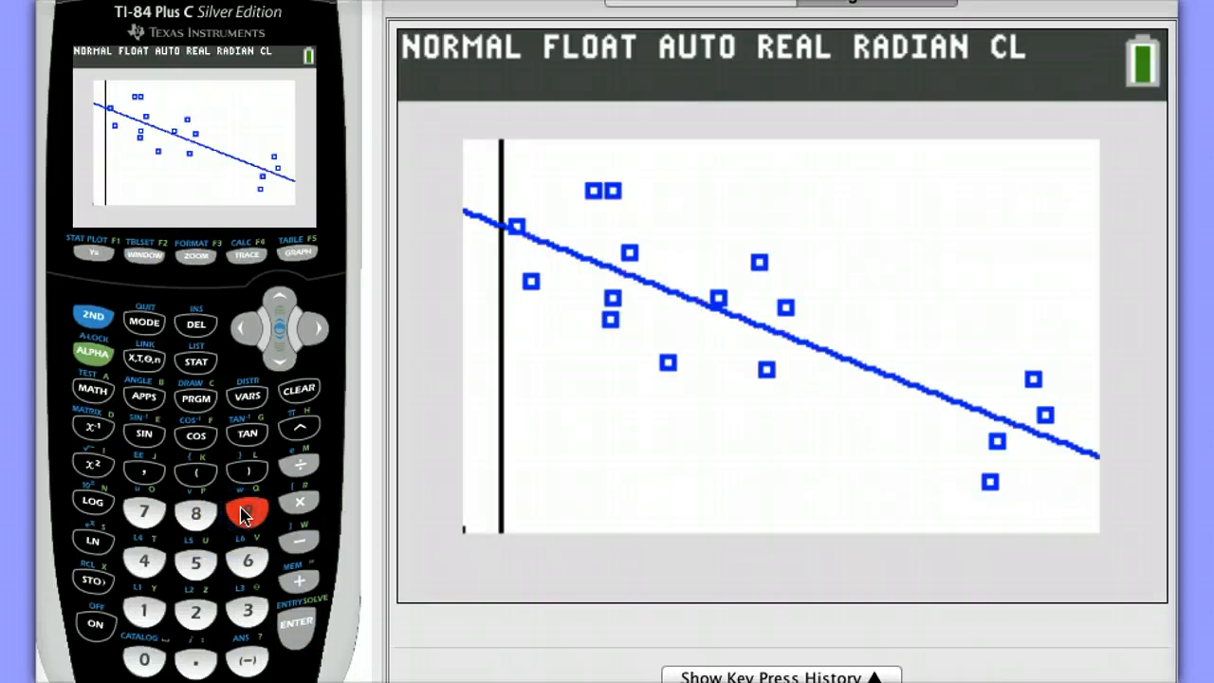